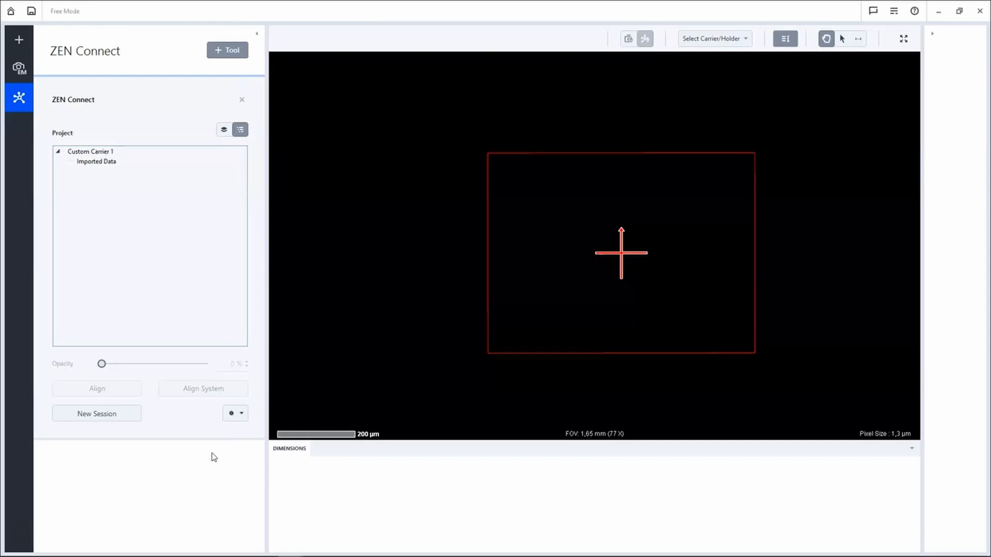
mouse_move(19, 68)
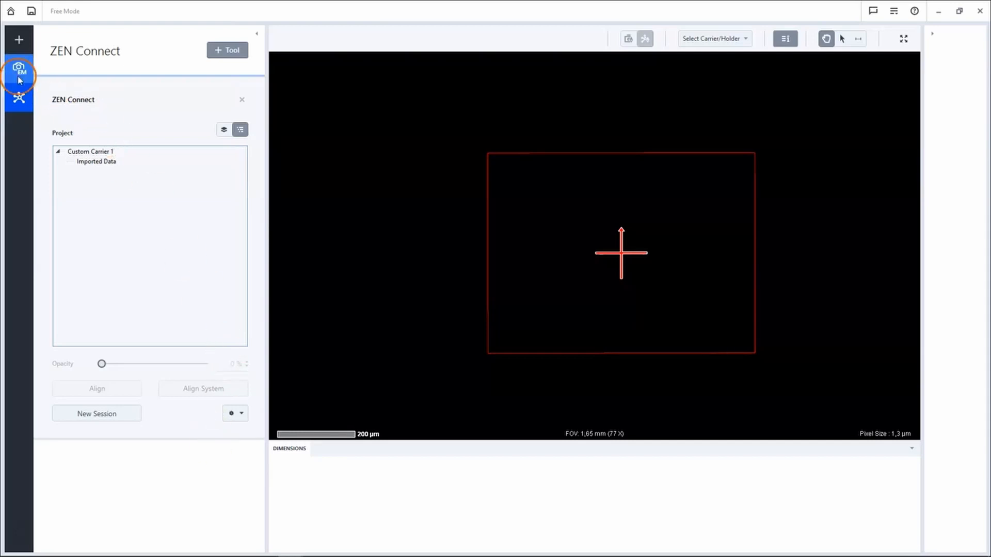
Switch to the SEM 2D Acquisition workspace with SE2 as the imaging detector.
left_click(19, 68)
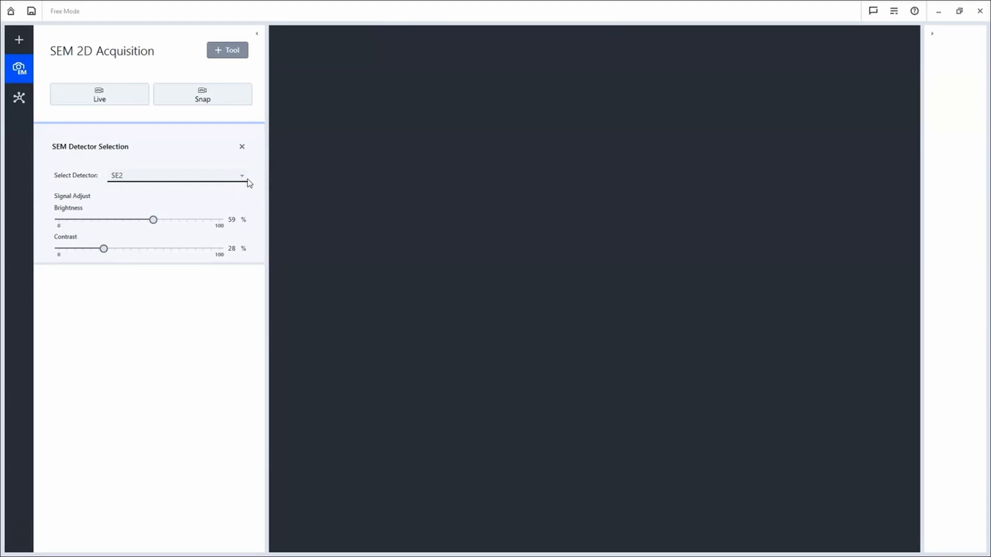
Run a live SE2 scan and snap the low-magnification particle overview as Image-SEM-05.
left_click(99, 94)
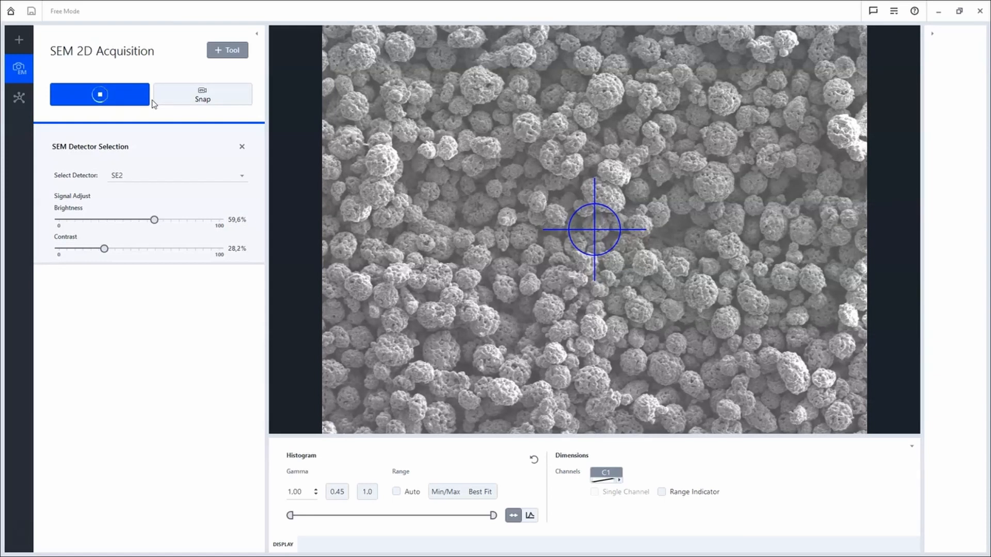
left_click(202, 94)
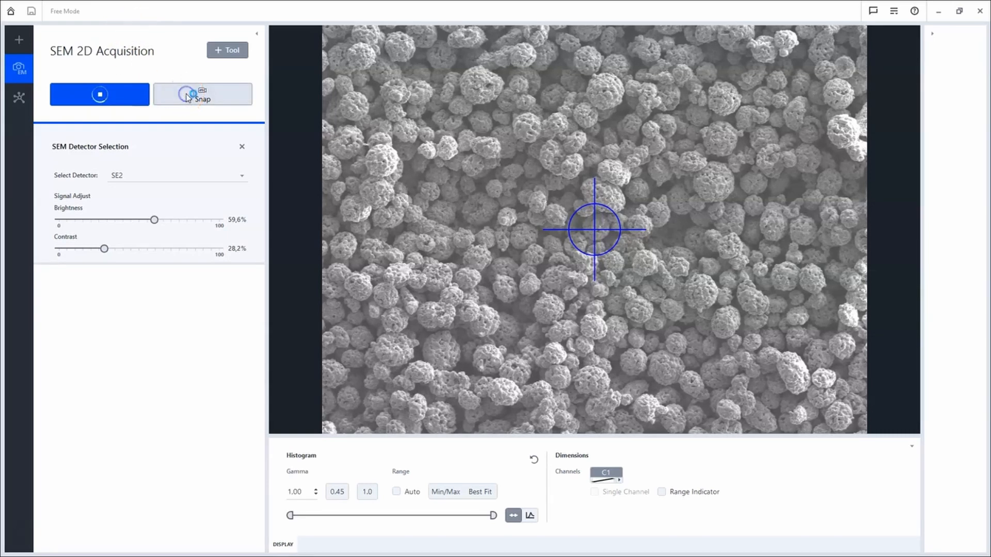
left_click(202, 95)
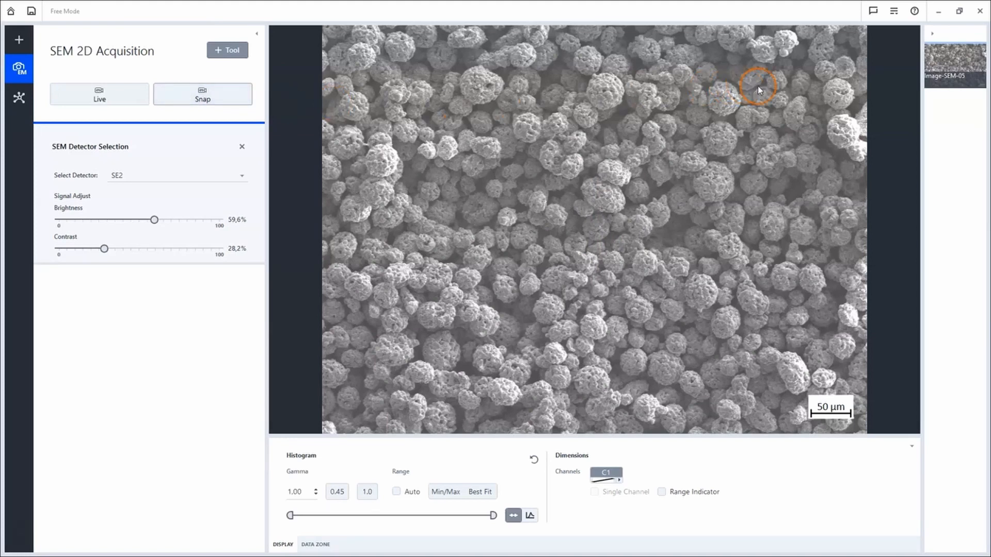
mouse_move(849, 46)
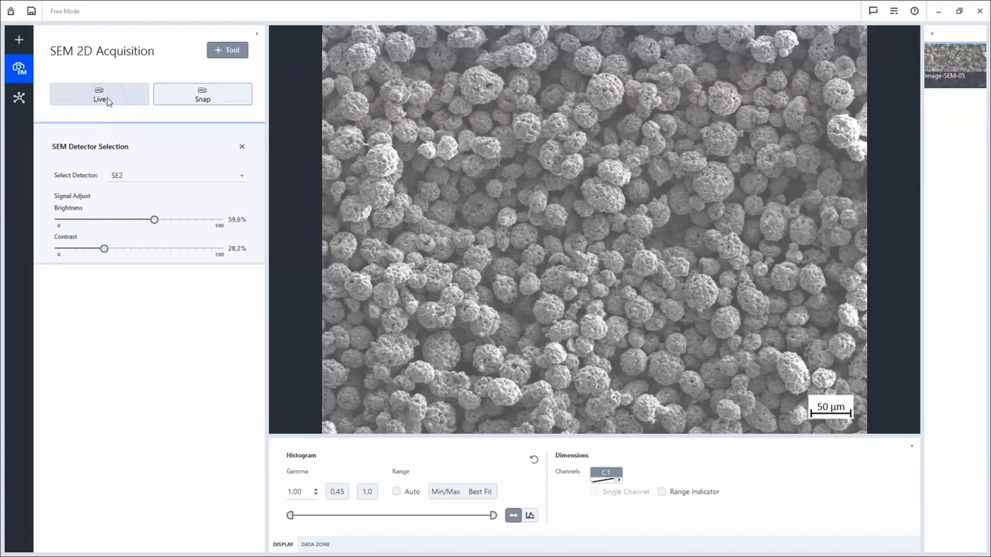
Go live again and snap a high-magnification SE2 close-up of one particle as Image-SEM-06.
left_click(99, 94)
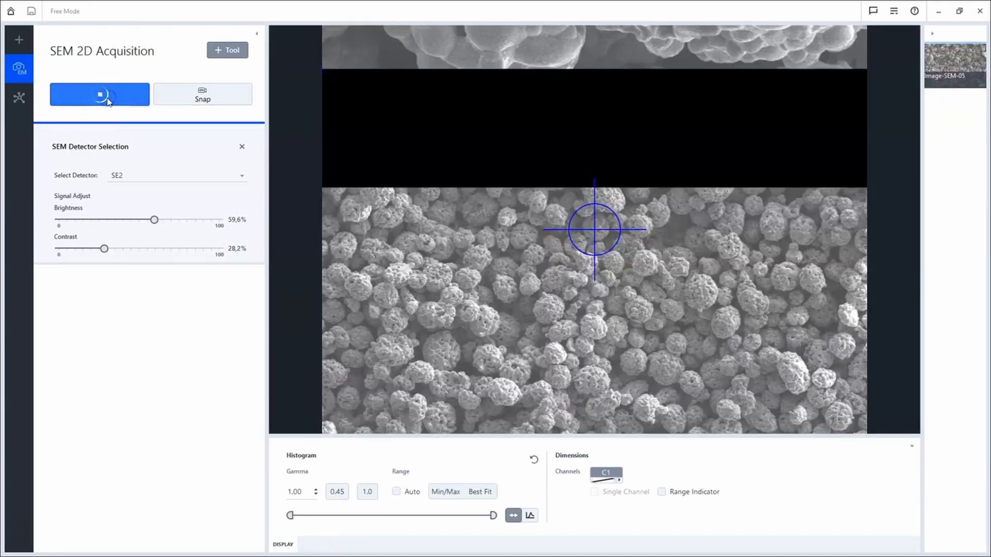
left_click(99, 94)
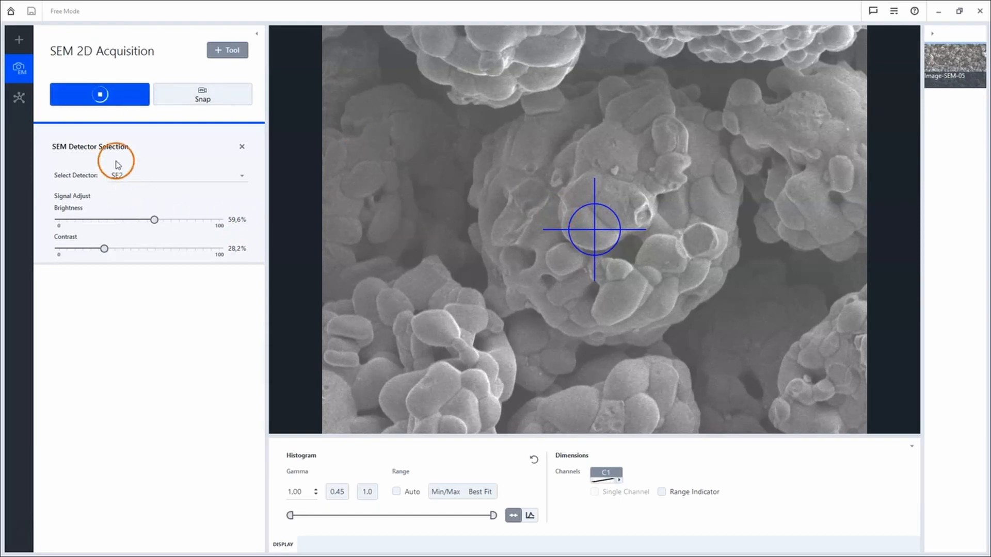
mouse_move(529, 223)
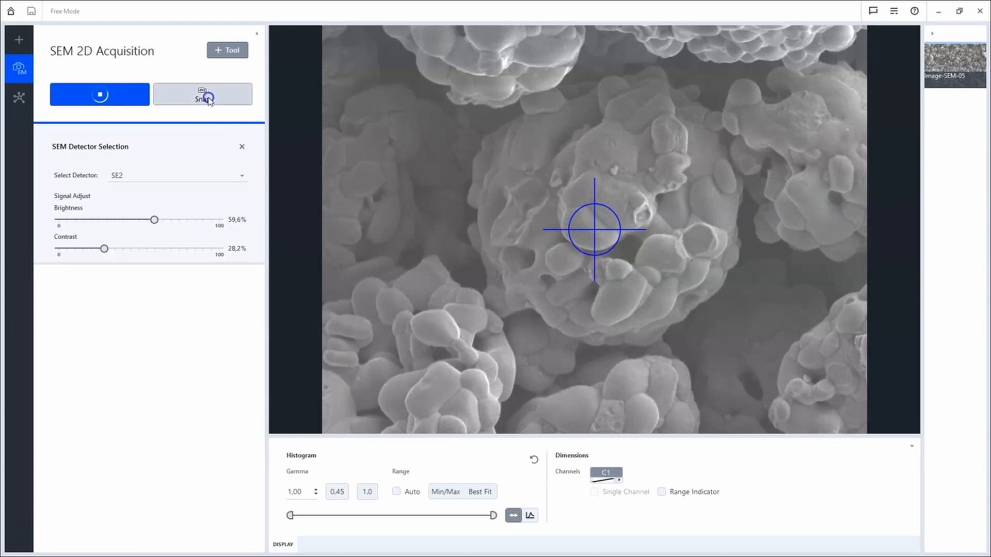
left_click(202, 94)
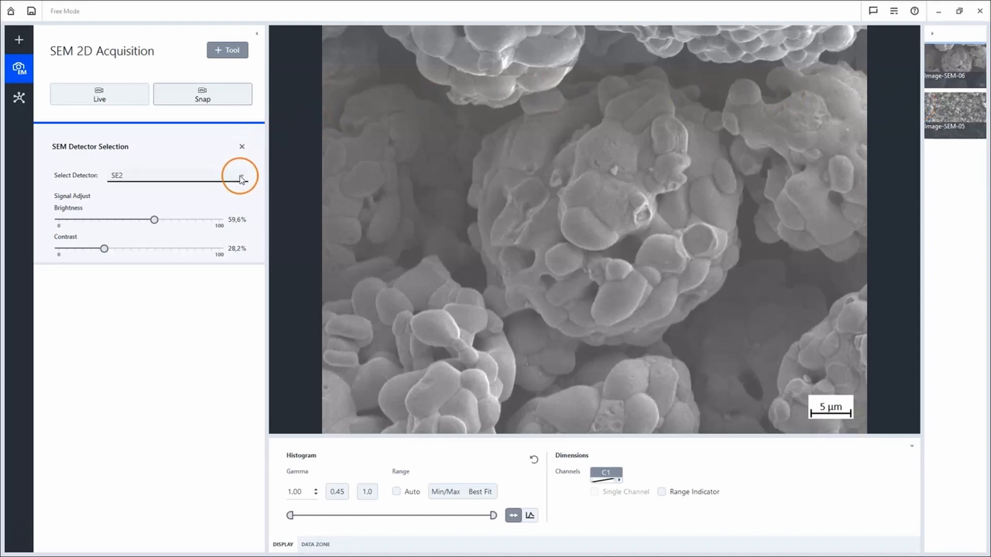
mouse_move(241, 178)
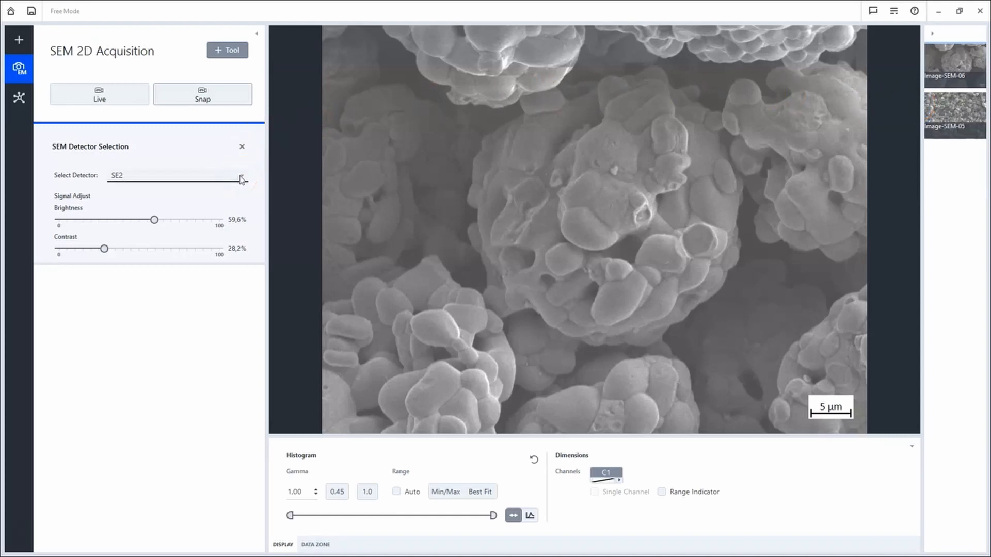
mouse_move(275, 180)
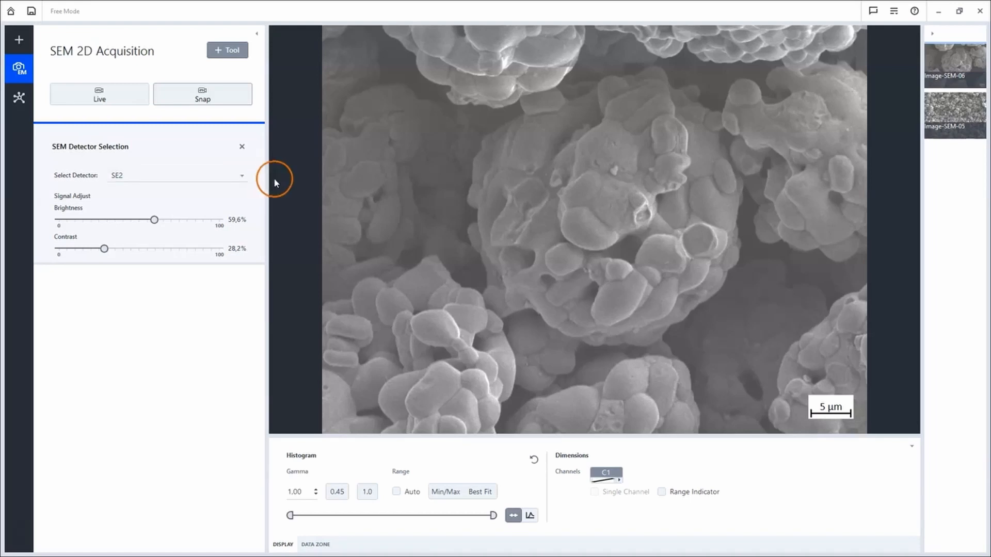
mouse_move(297, 184)
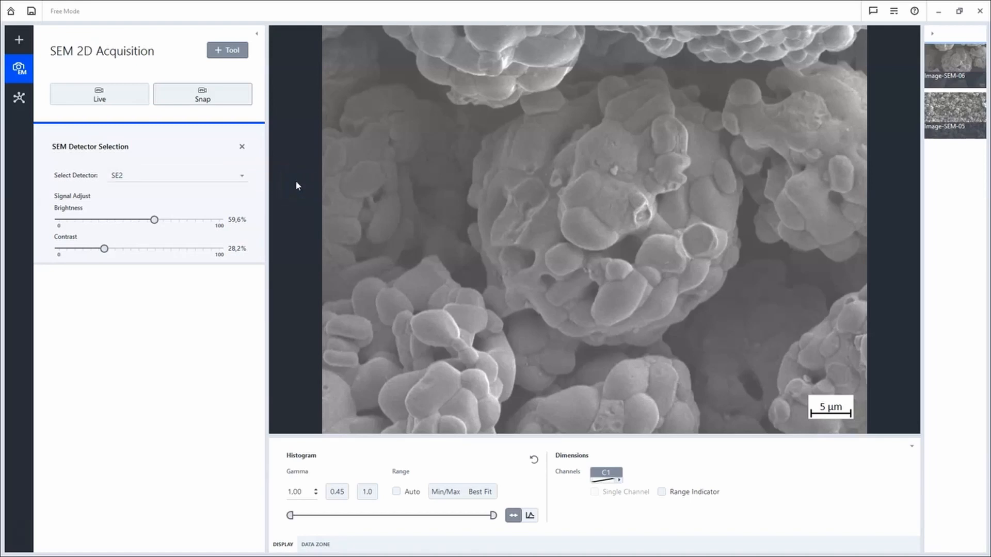
Switch the detector to BSD4 A and snap a material-contrast image of the particle as Image-SEM-07.
left_click(240, 175)
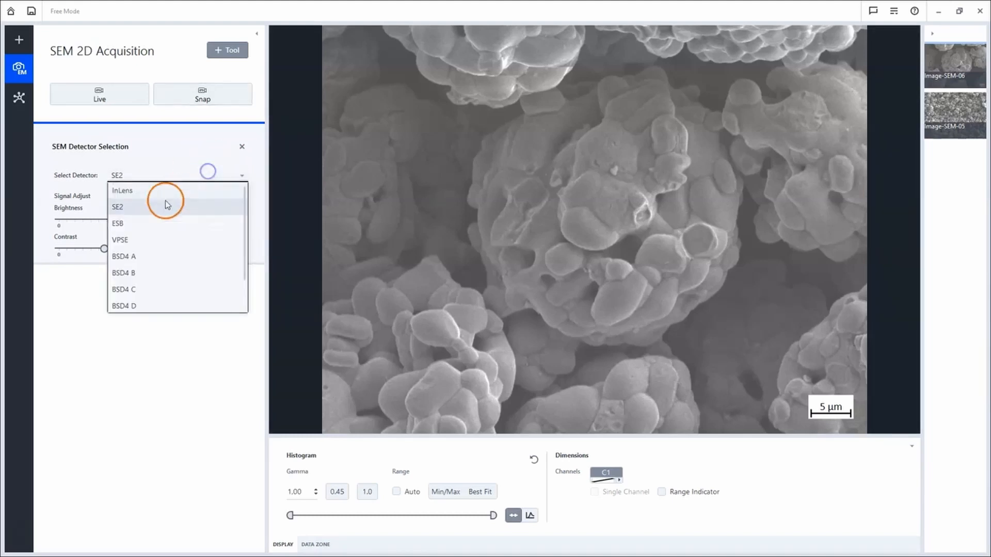
left_click(124, 256)
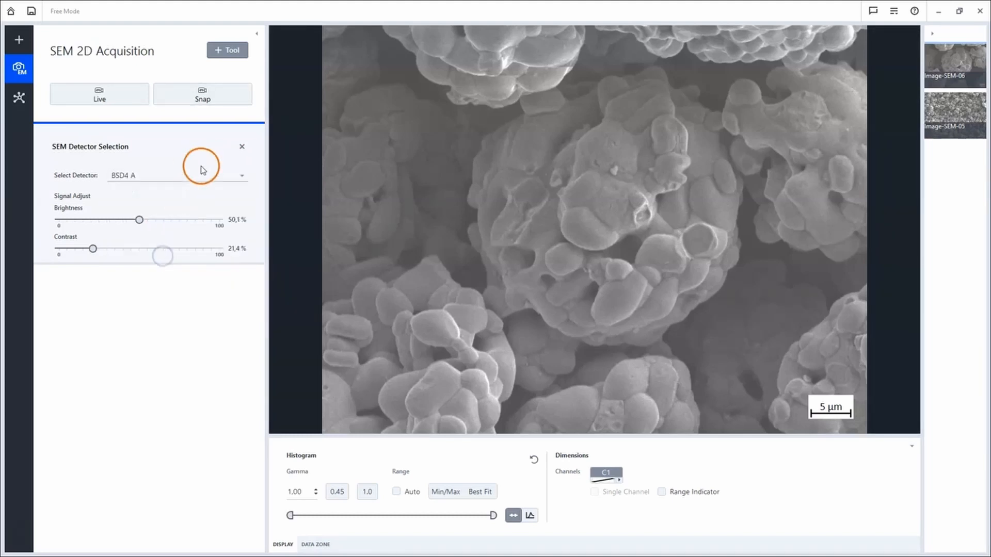
left_click(99, 94)
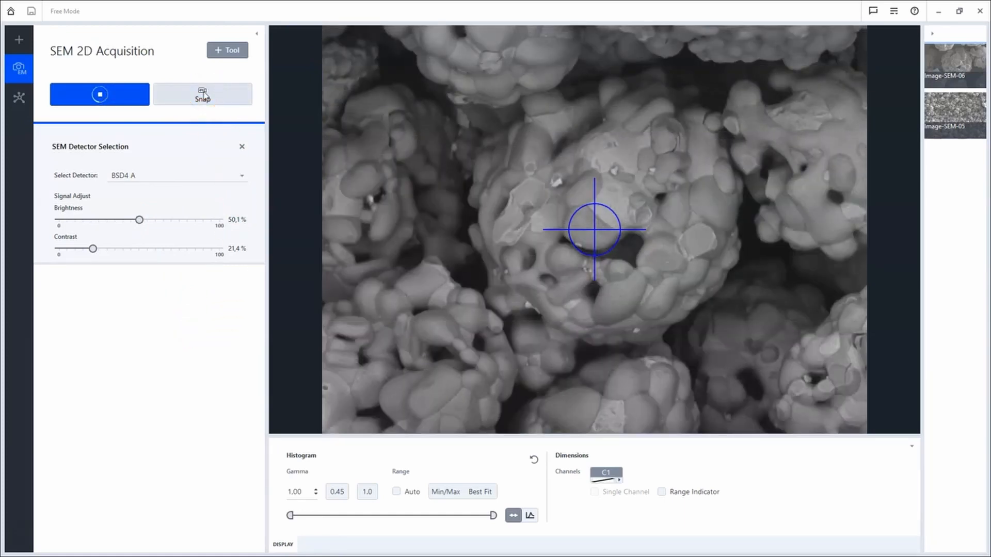
left_click(202, 94)
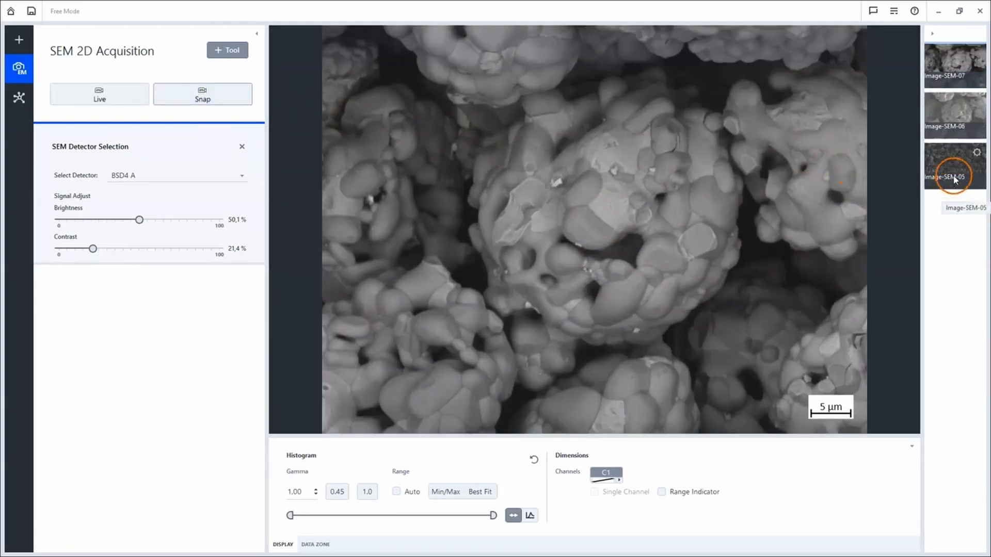
mouse_move(930, 218)
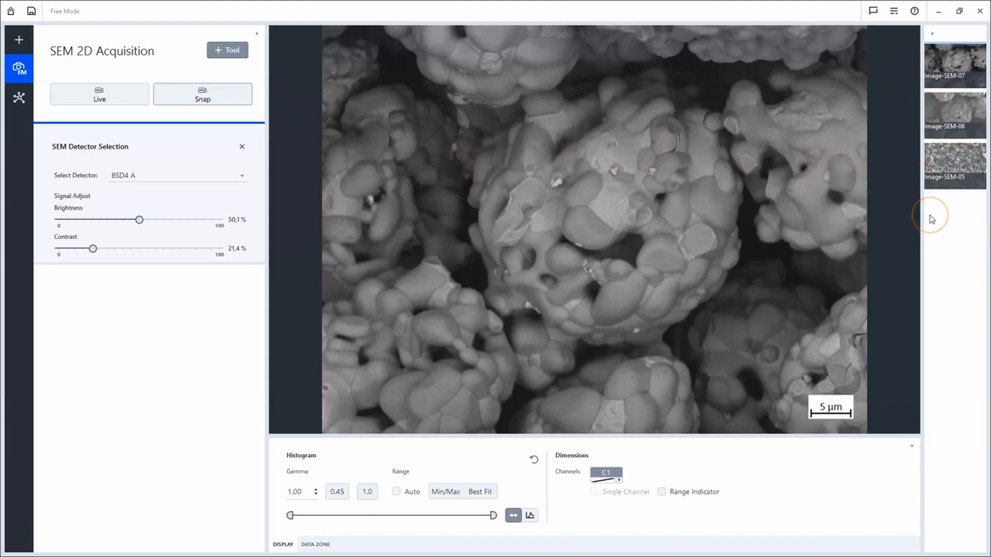
mouse_move(931, 218)
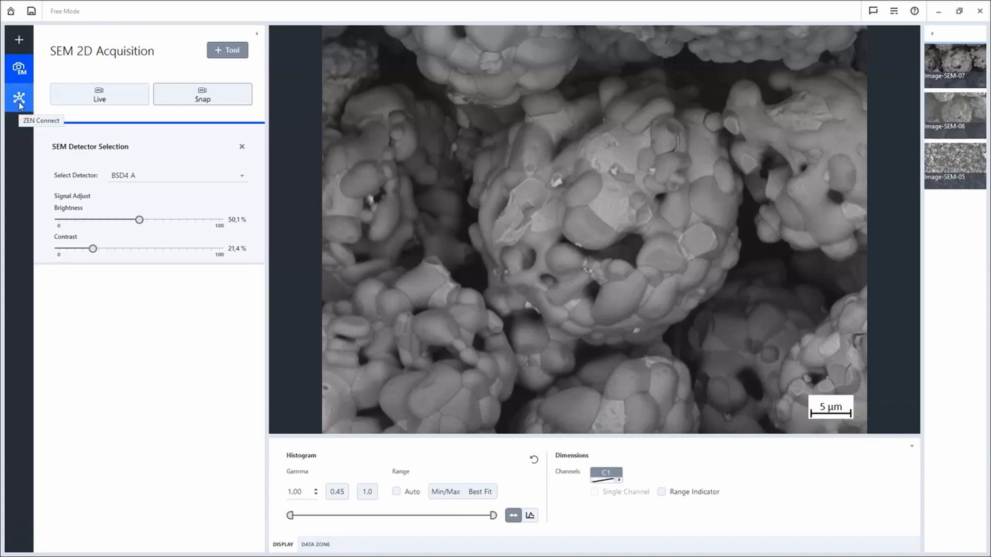
Return to the project workspace showing Image-SEM-05, -06 and -07 overlaid in the SEM session.
left_click(19, 98)
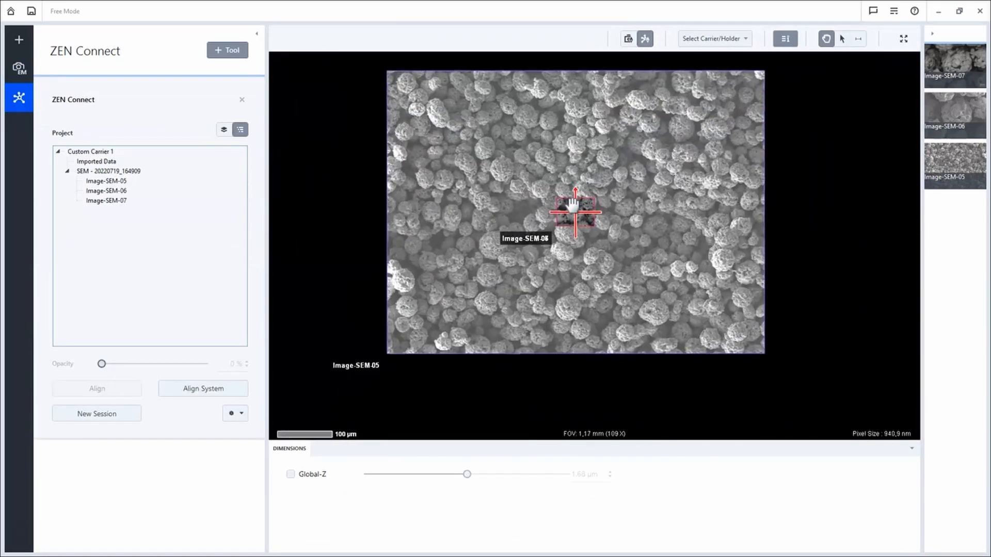
scroll("down", 3)
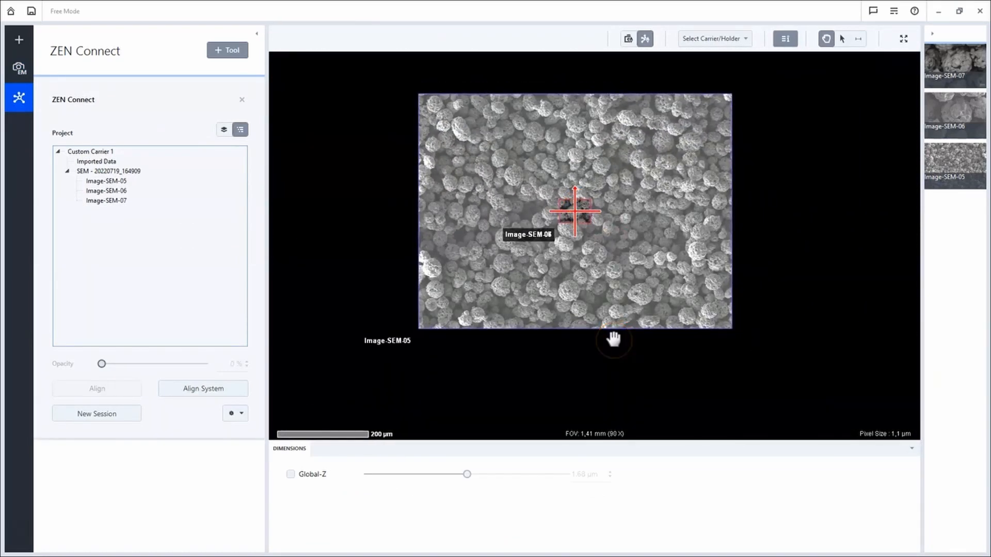